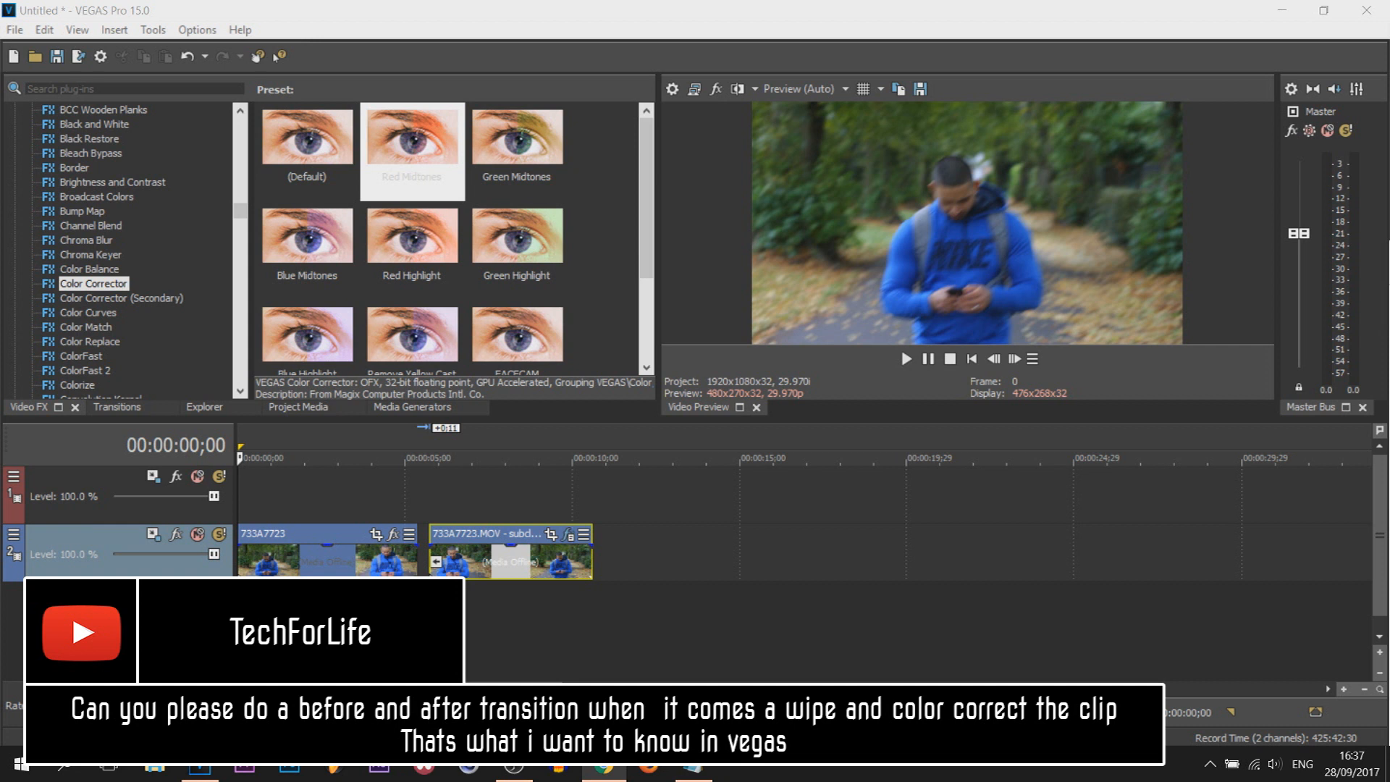
mouse_move(978, 770)
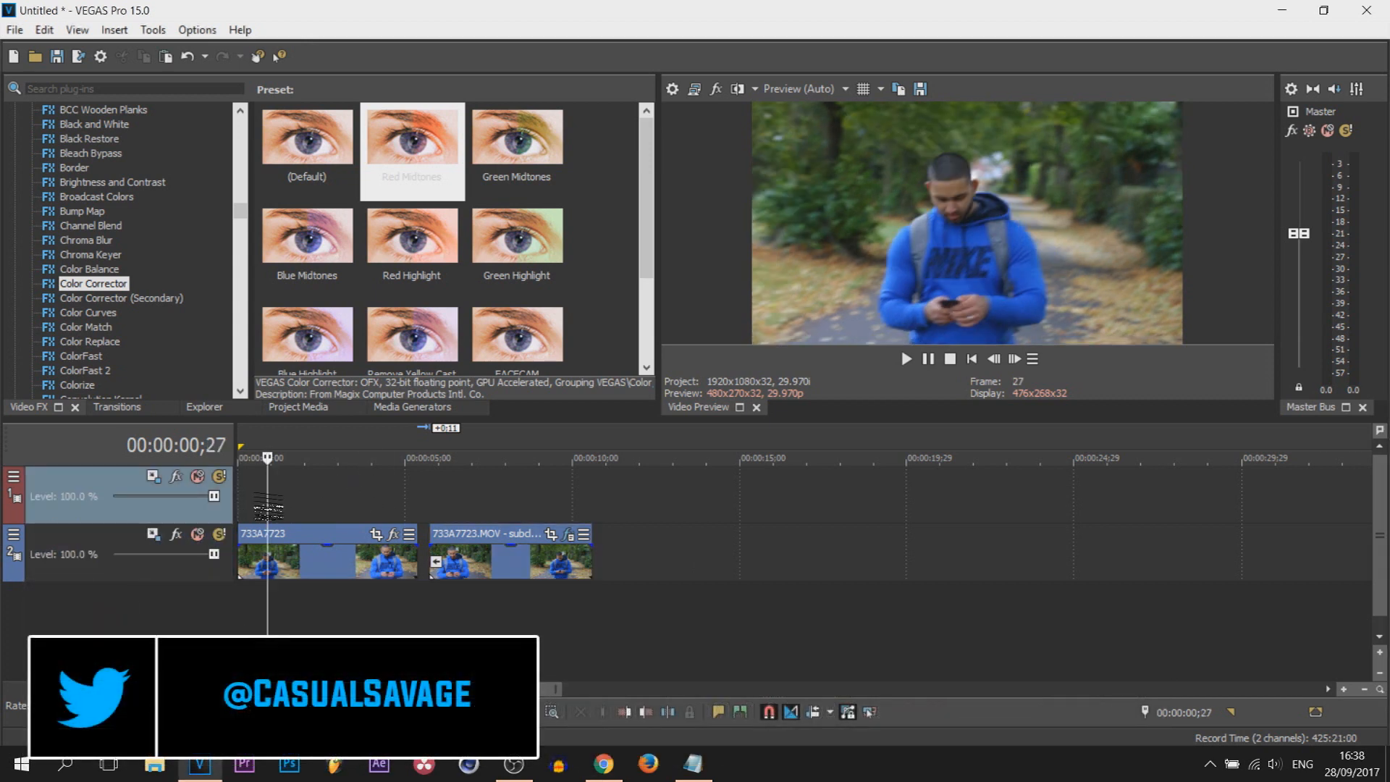
Preview the two clips, then open Video Event FX for the second, reversed clip
left_click(435, 457)
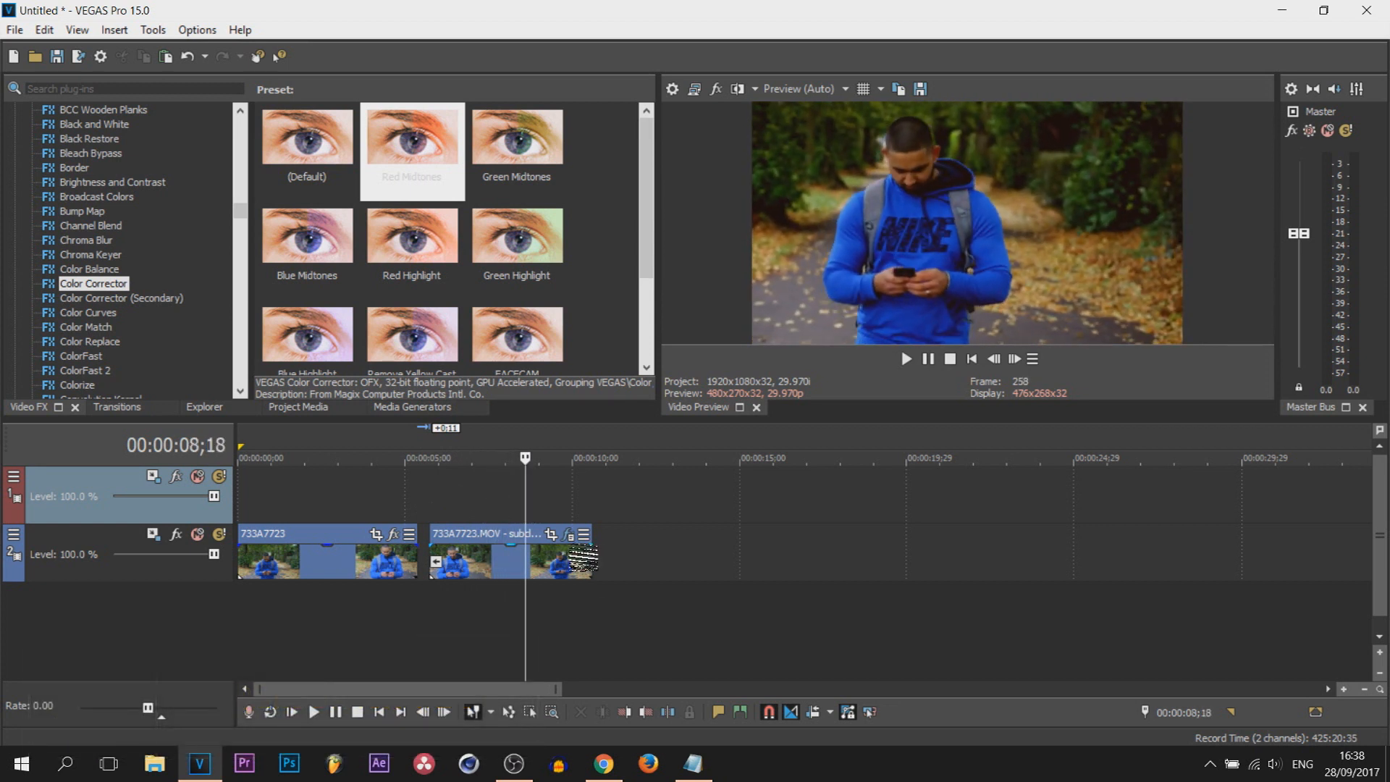
left_click(391, 536)
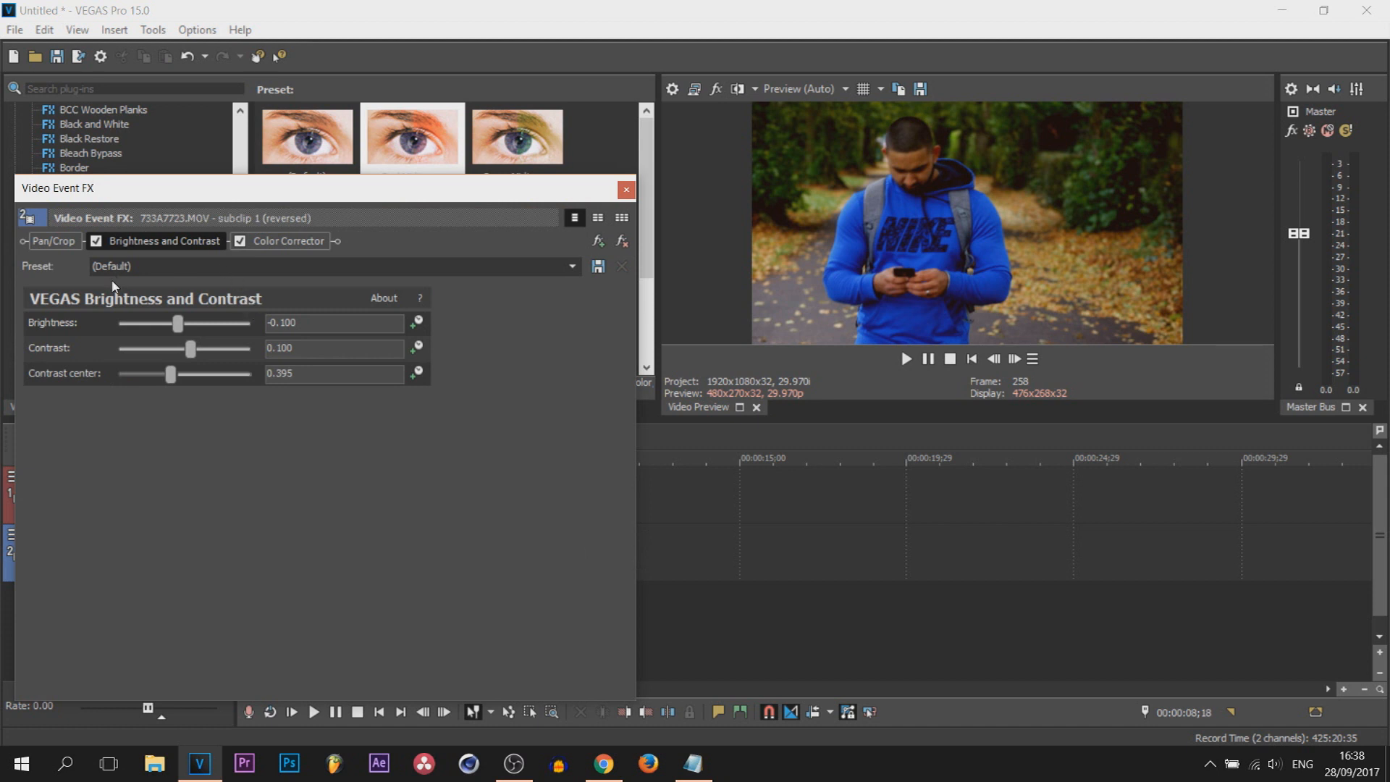
mouse_move(187, 343)
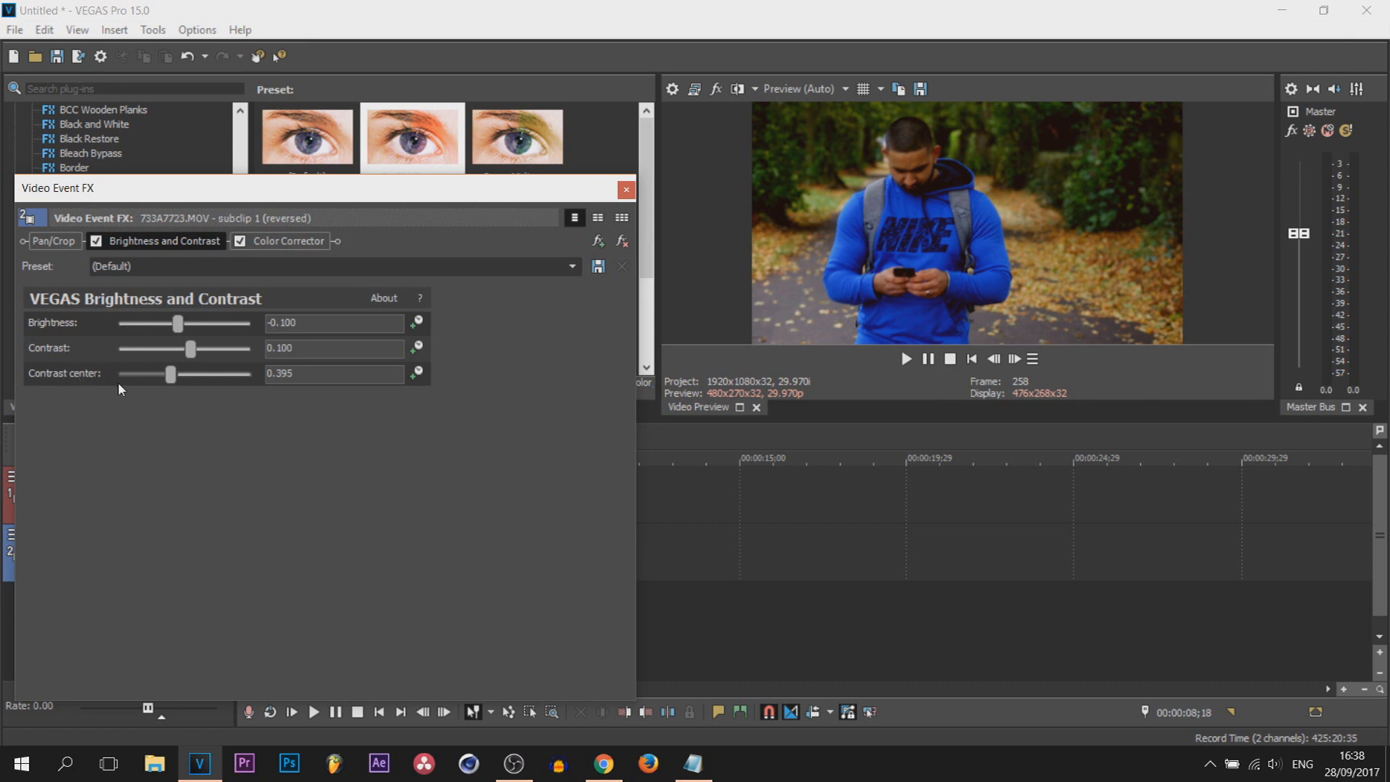
Select Color Corrector in the FX chain and review saturation, gamma, gain and offset
left_click(287, 241)
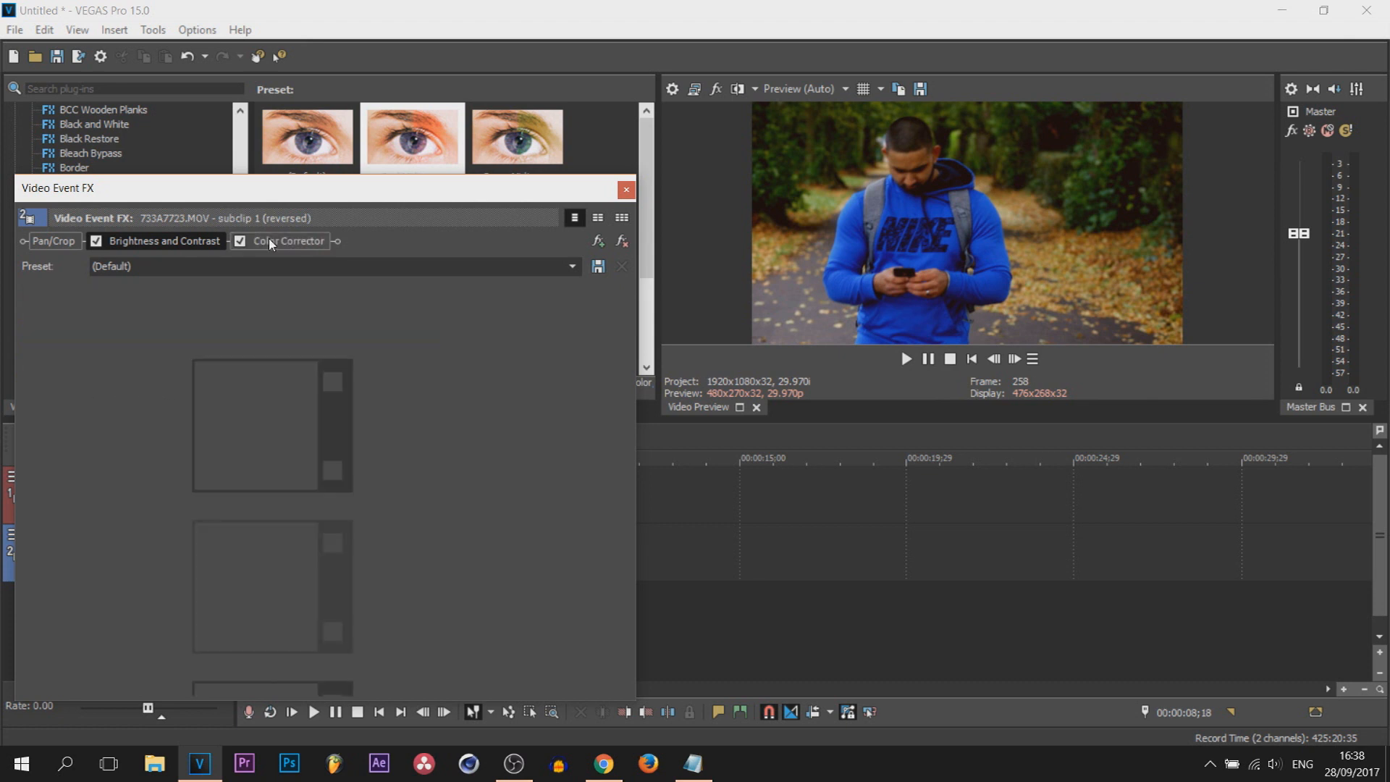
left_click(288, 241)
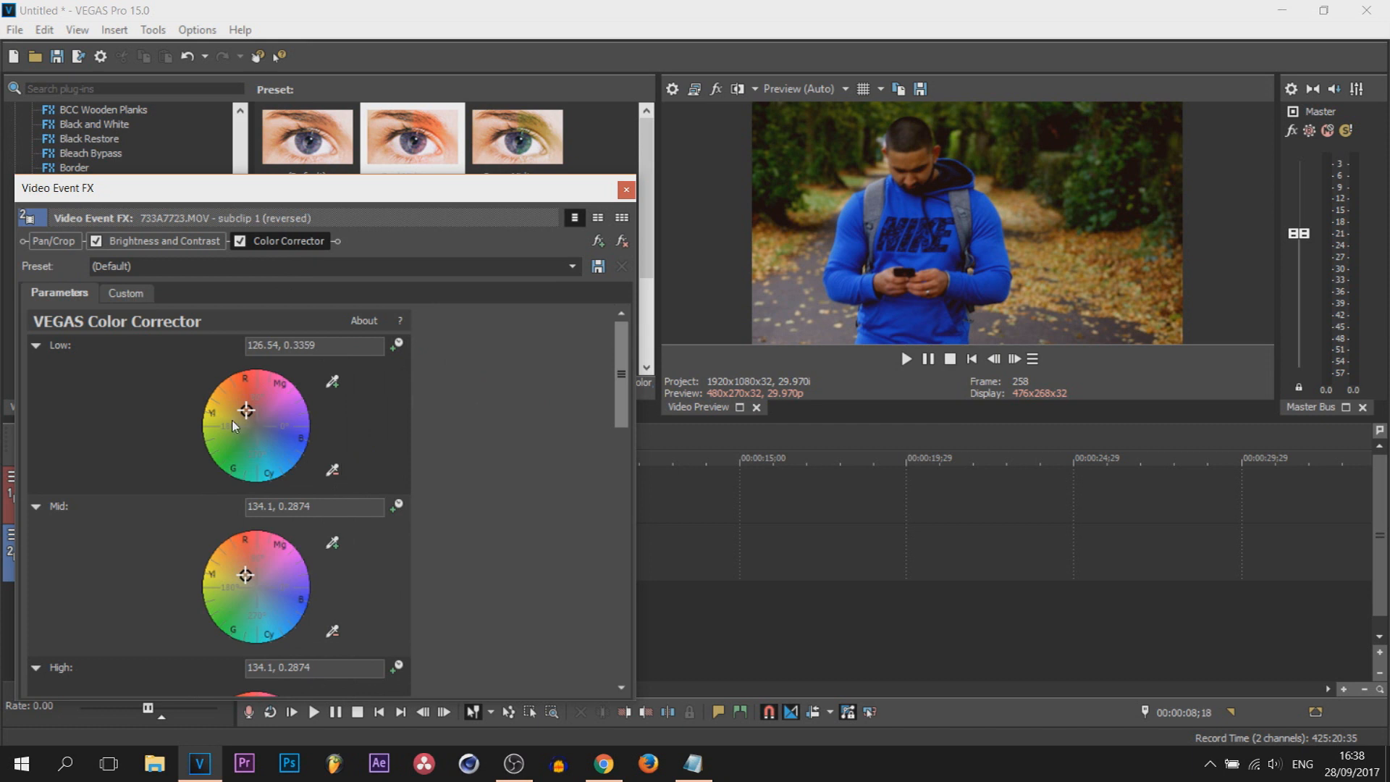
mouse_move(652, 396)
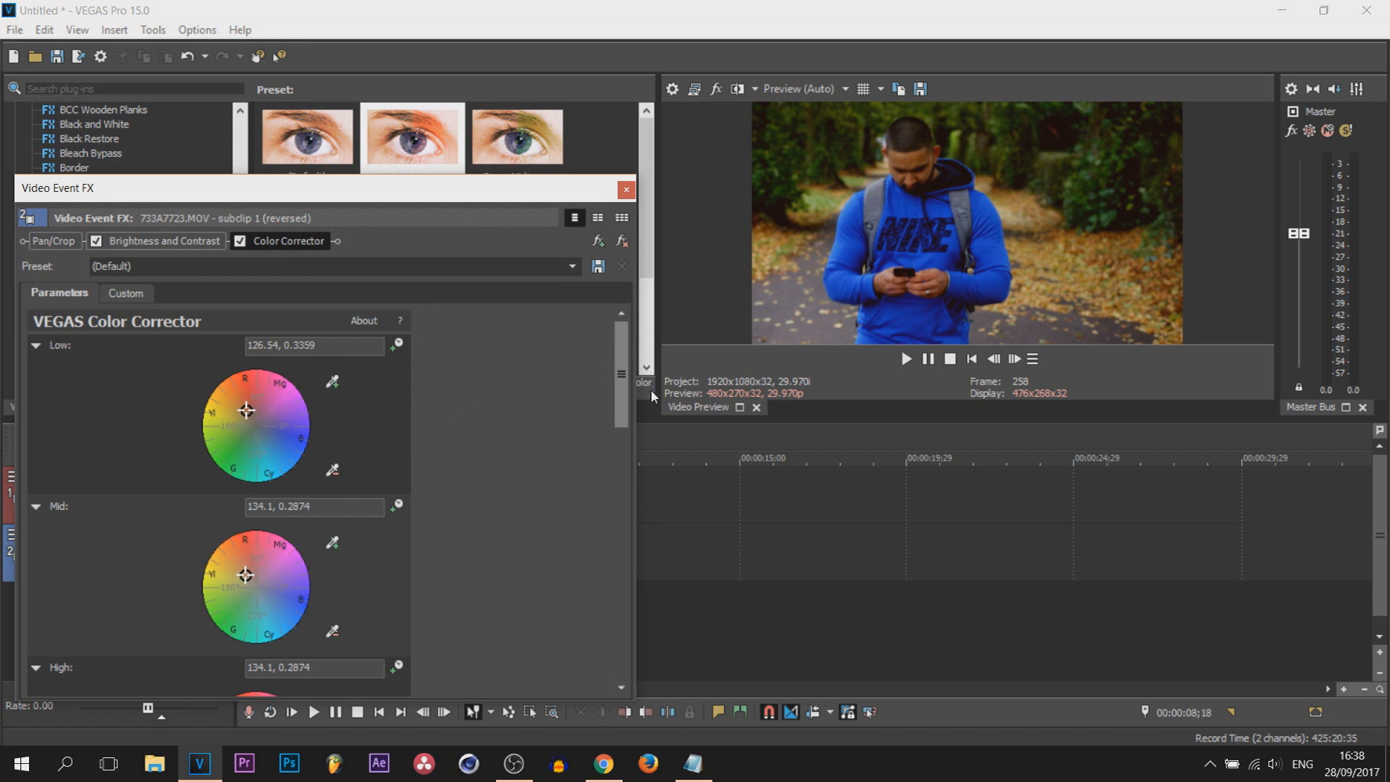
scroll("down", 3)
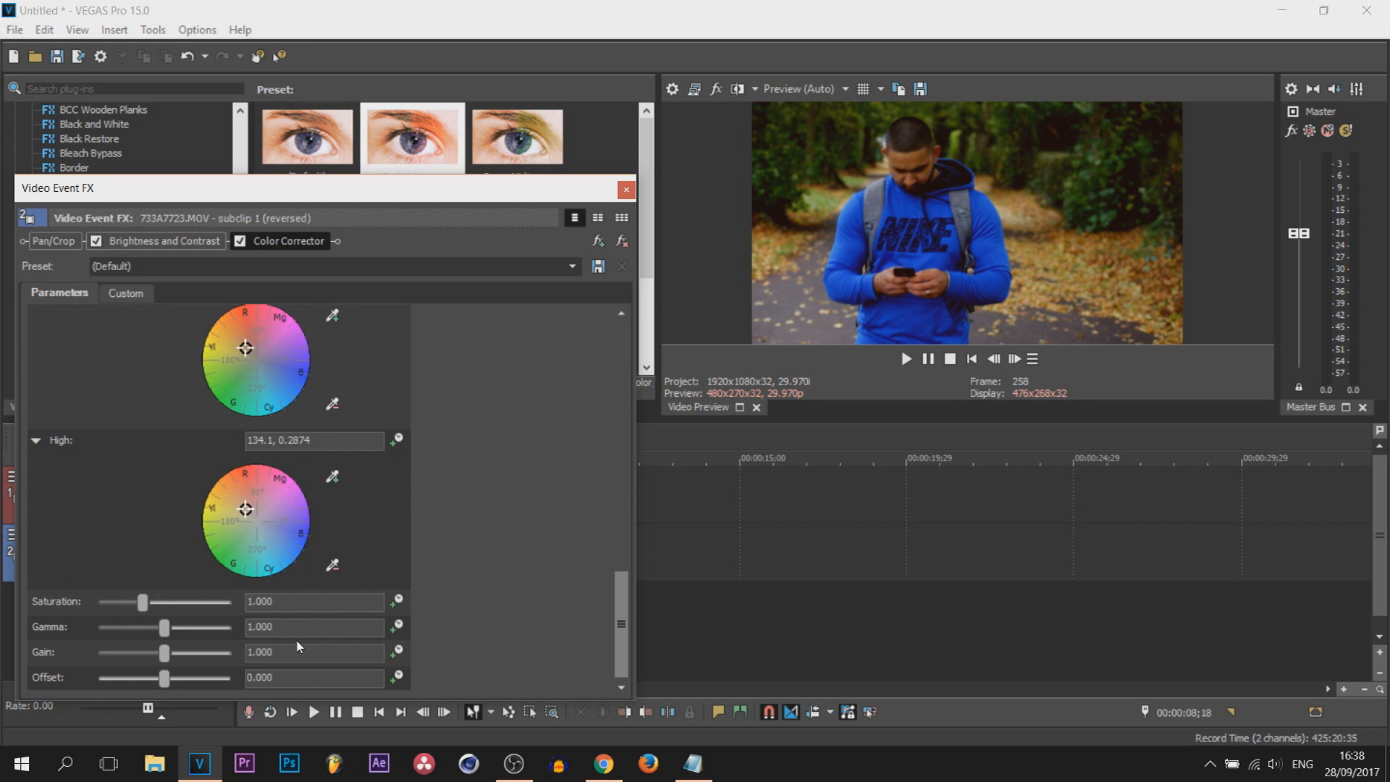
left_click(625, 189)
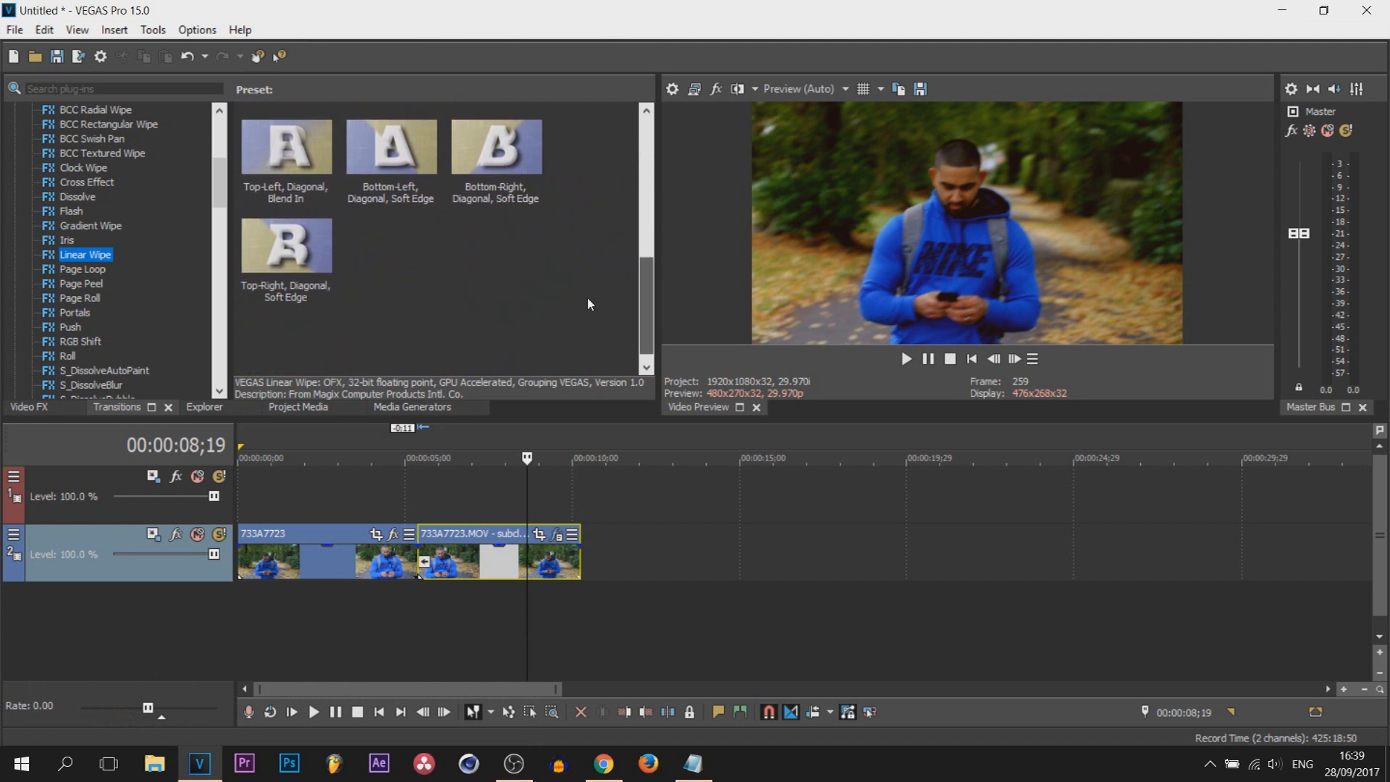
Apply the Linear Wipe Default preset to the overlap between the clips
scroll("down", 3)
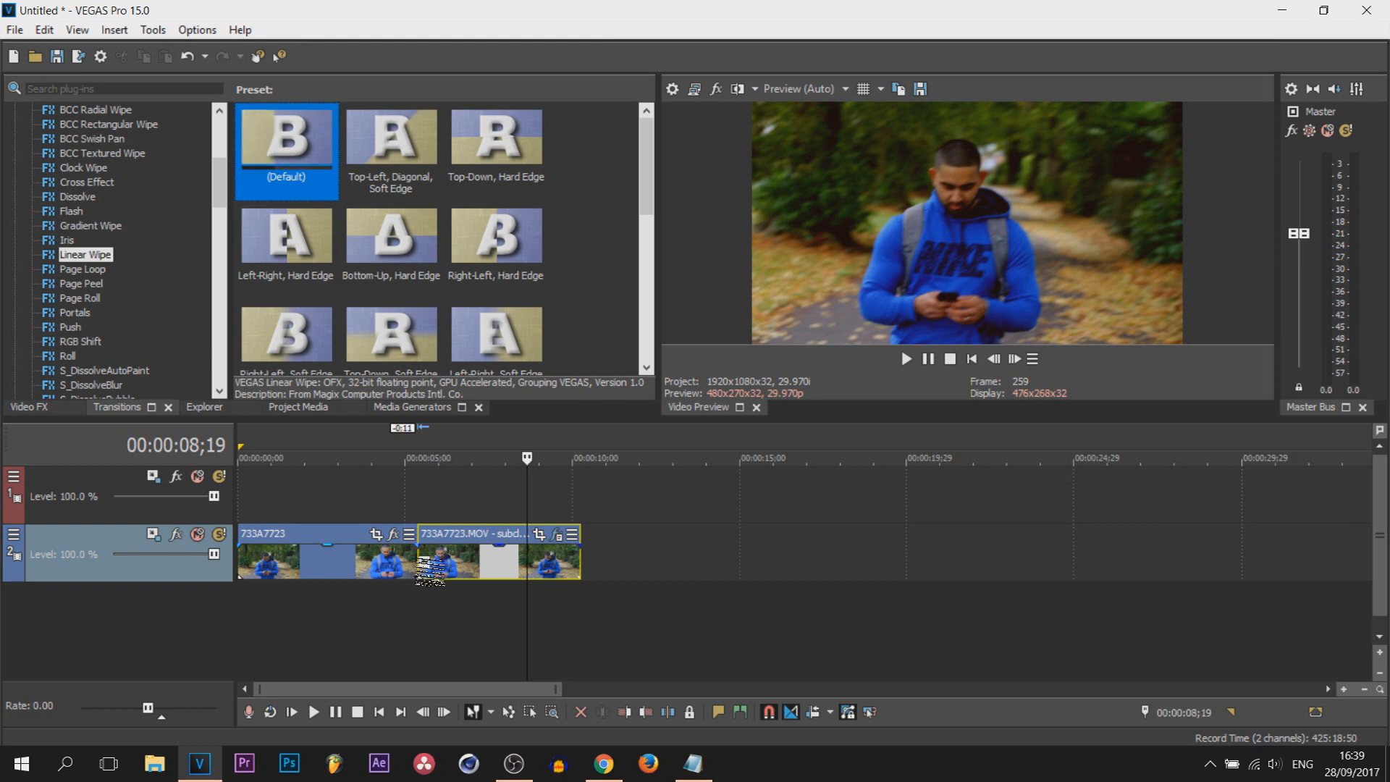
left_click(285, 137)
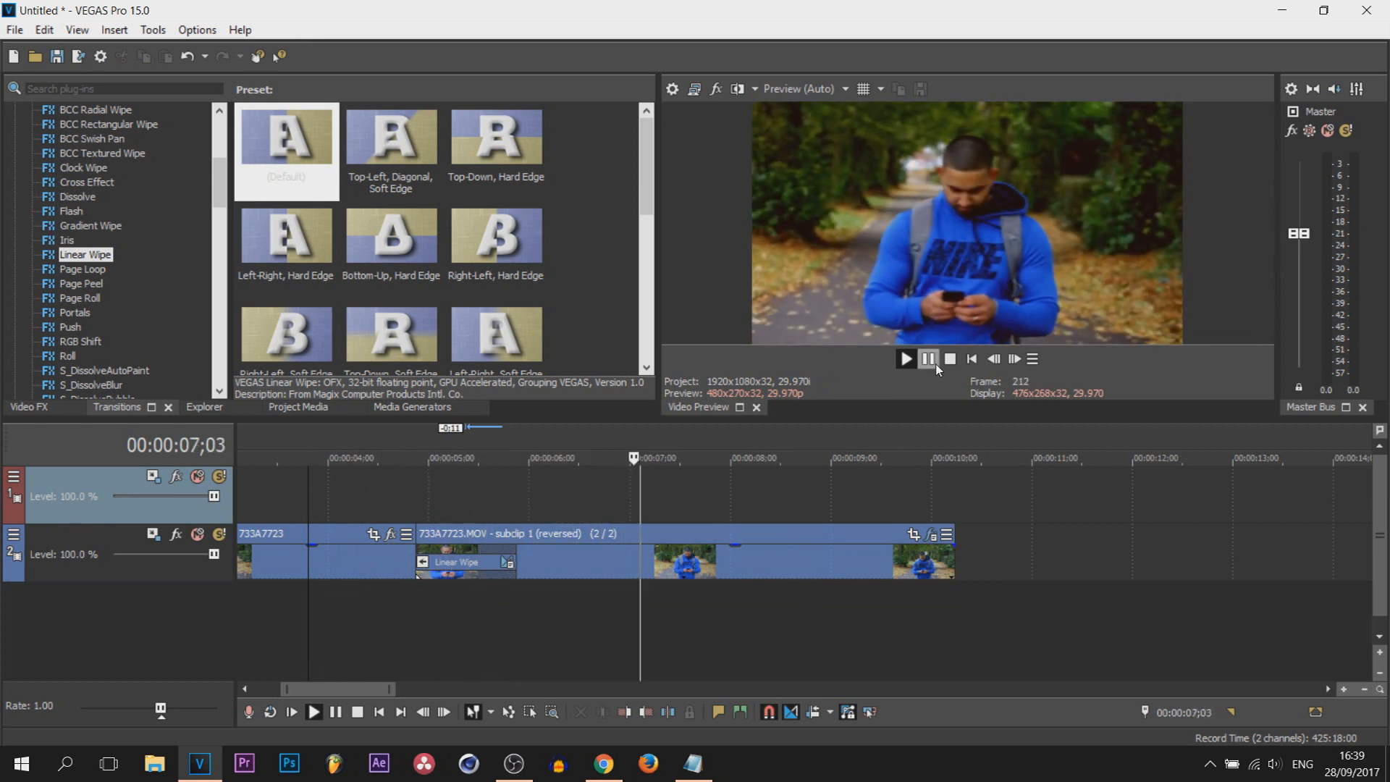
Play and pause a preview of the new Linear Wipe transition
left_click(928, 359)
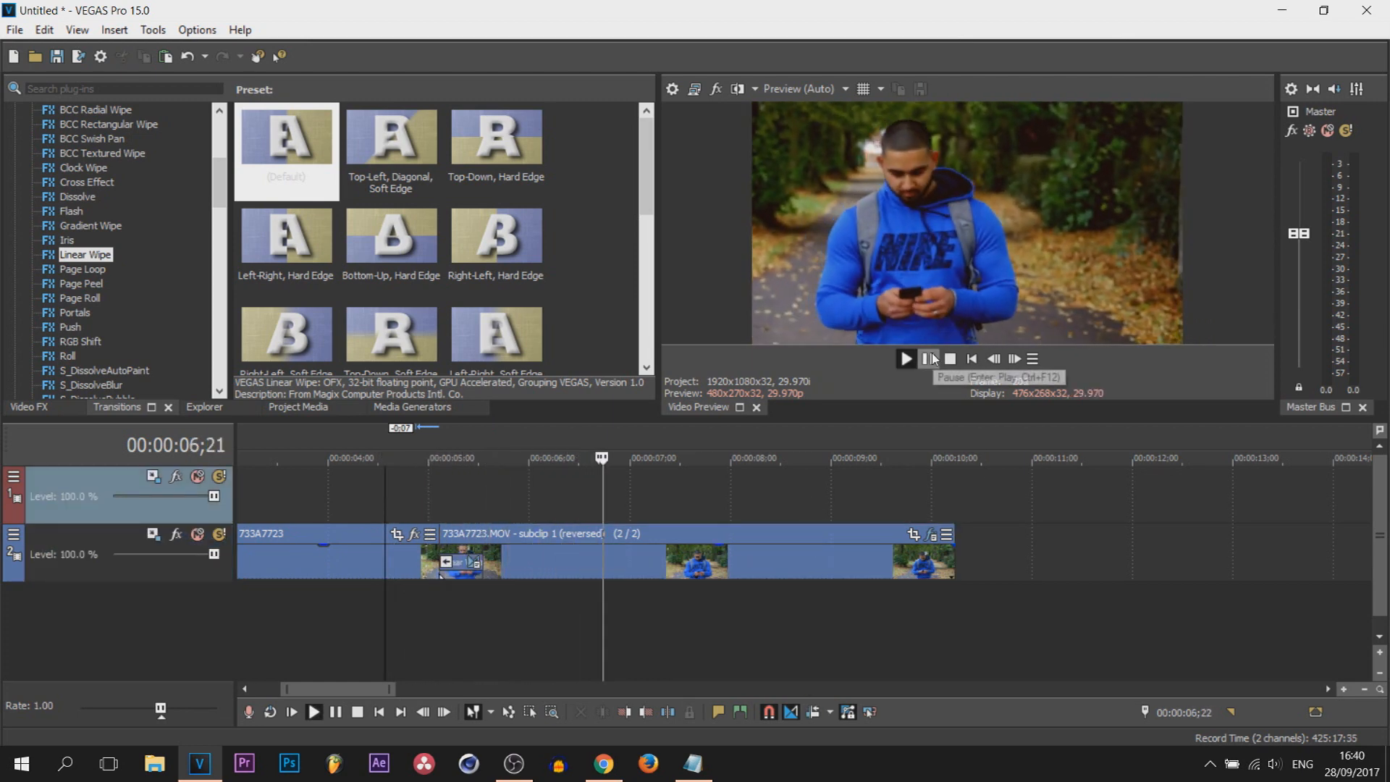
left_click(928, 359)
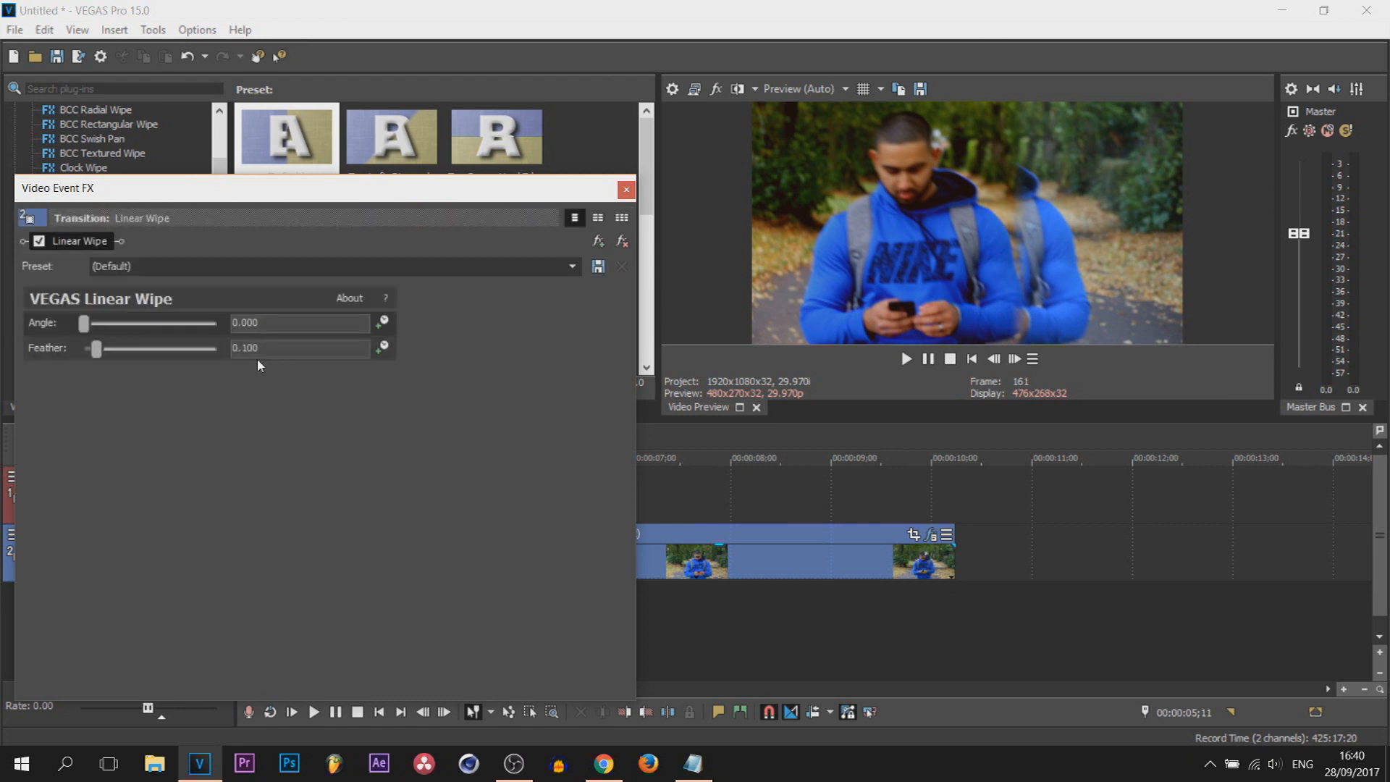
mouse_move(100, 358)
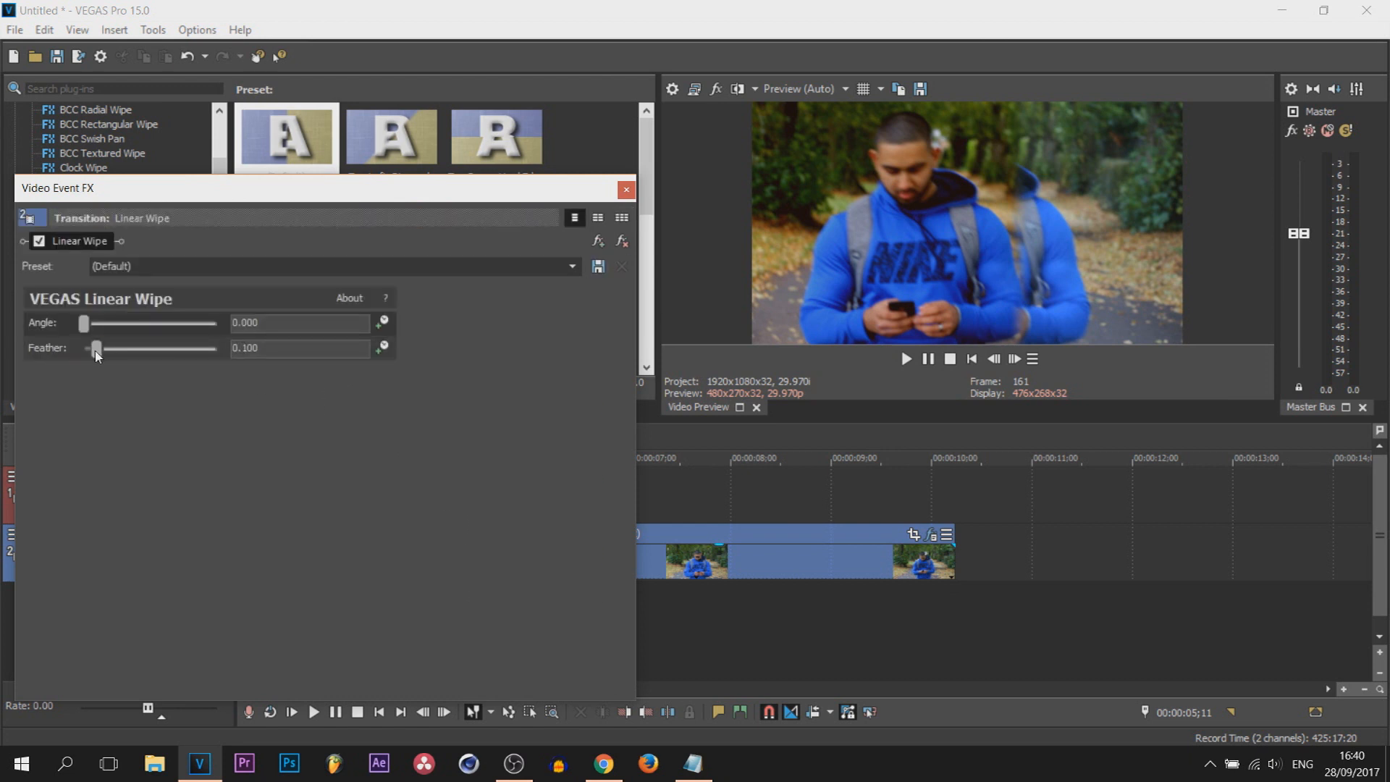
Set the Linear Wipe feather to 0.558 and close the transition settings
left_click_drag(97, 348, 82, 347)
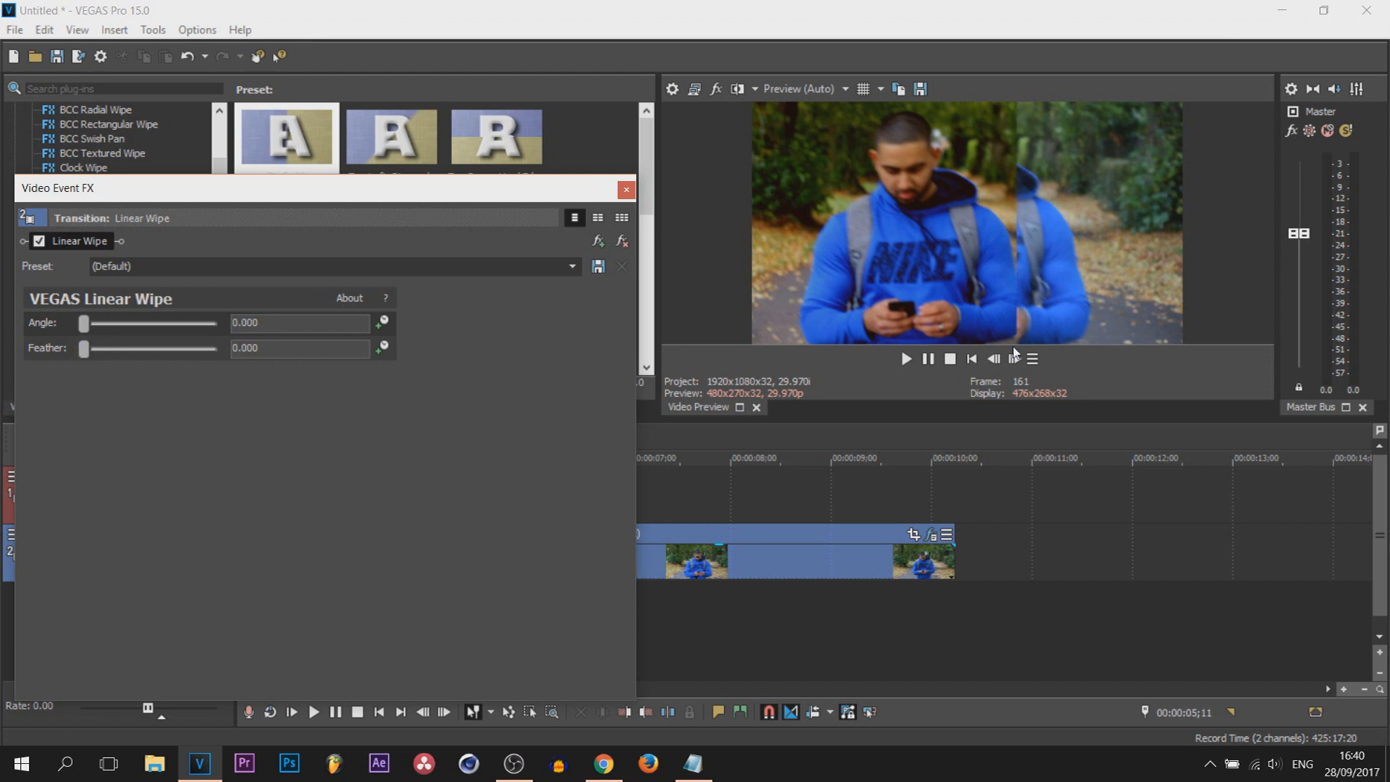
left_click_drag(83, 348, 114, 348)
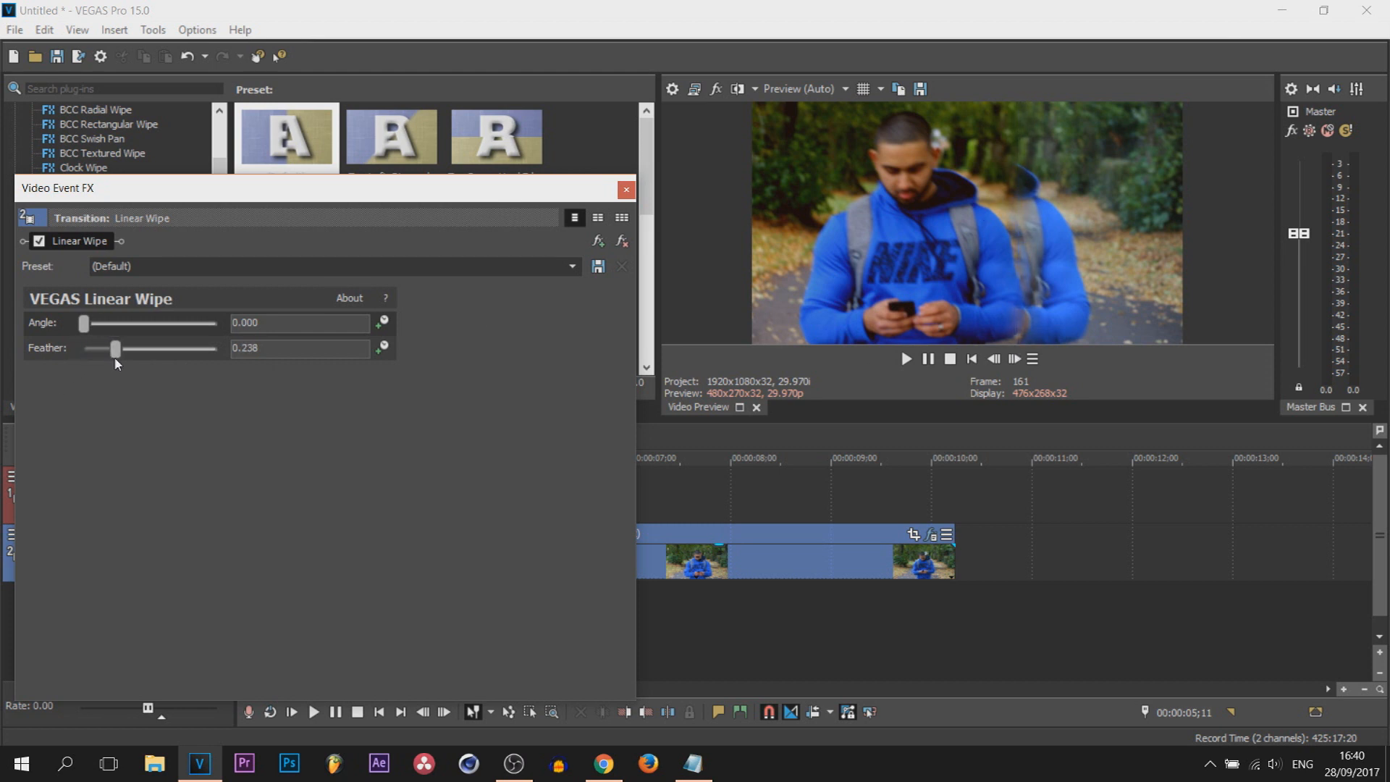
left_click_drag(114, 348, 157, 348)
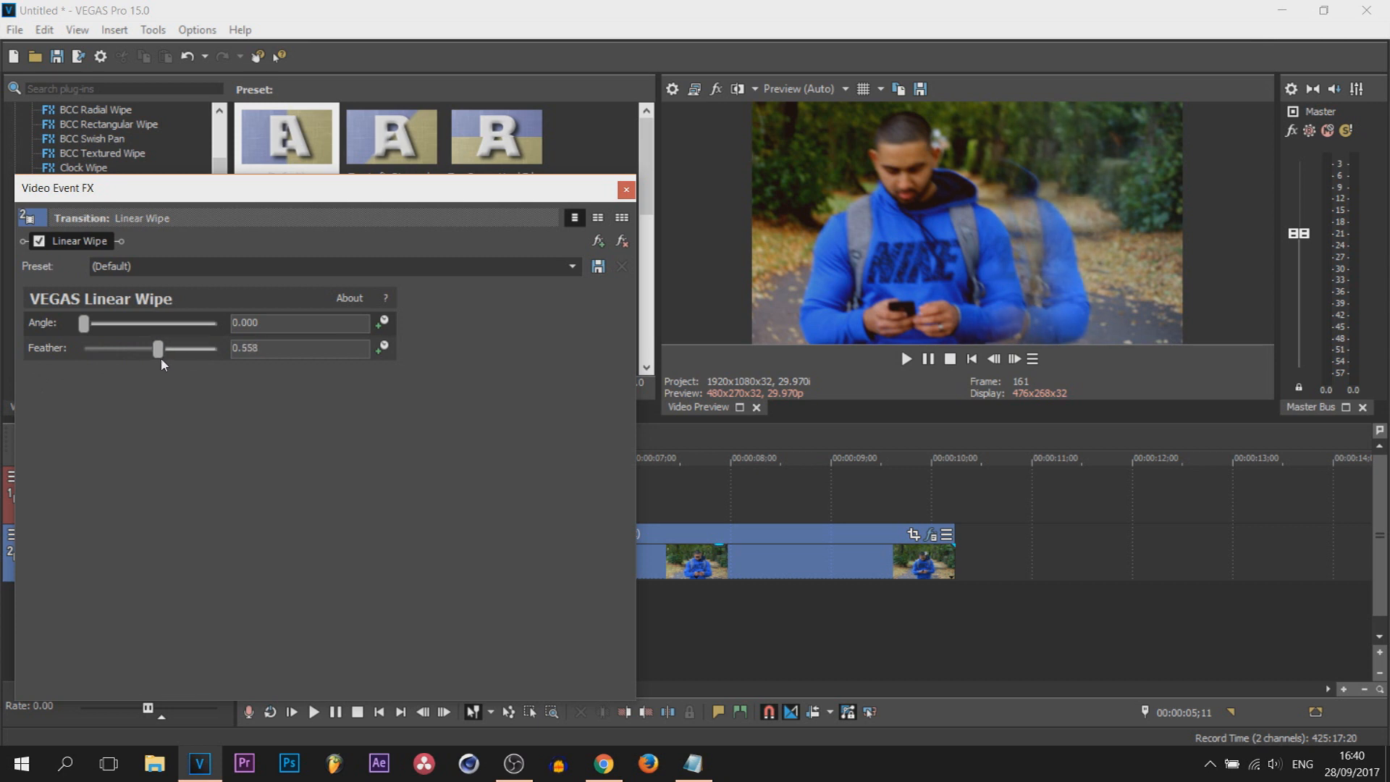
mouse_move(585, 183)
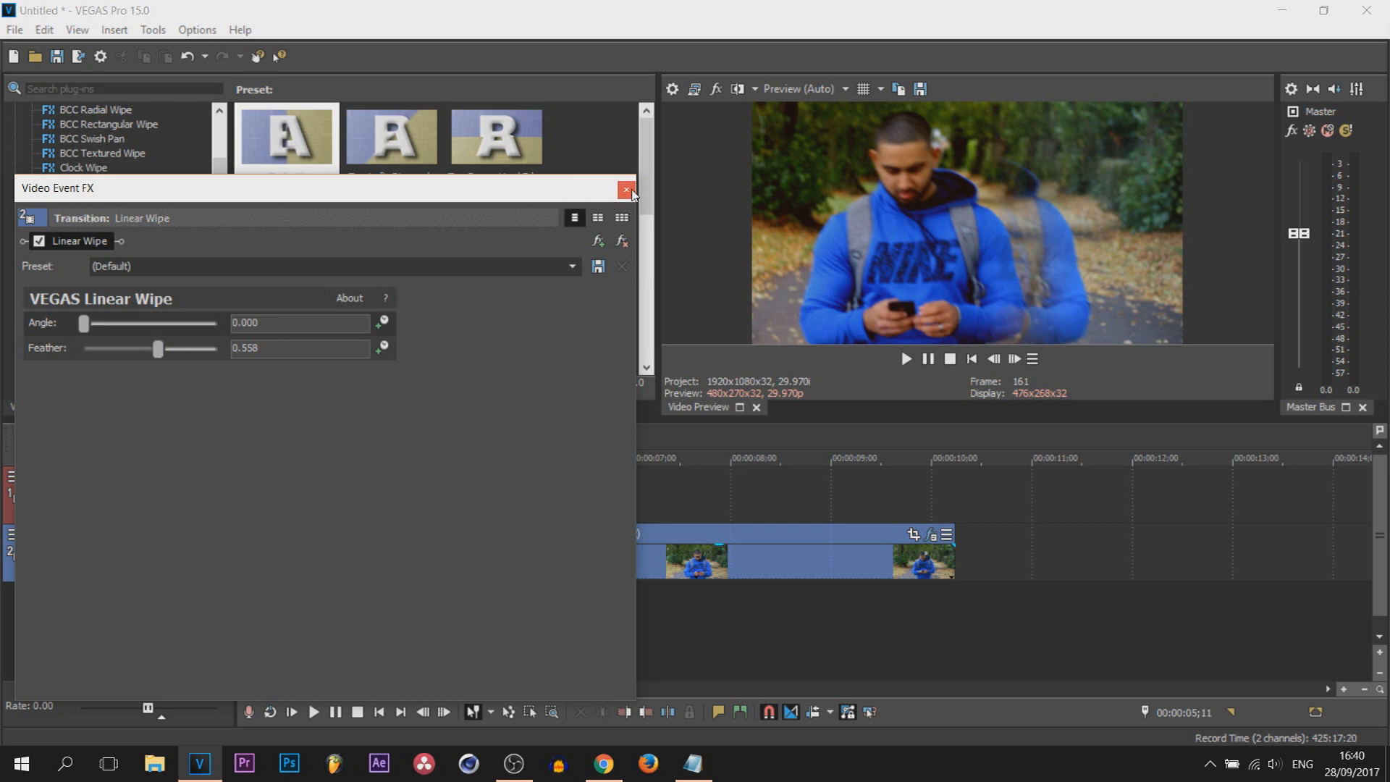
left_click(626, 190)
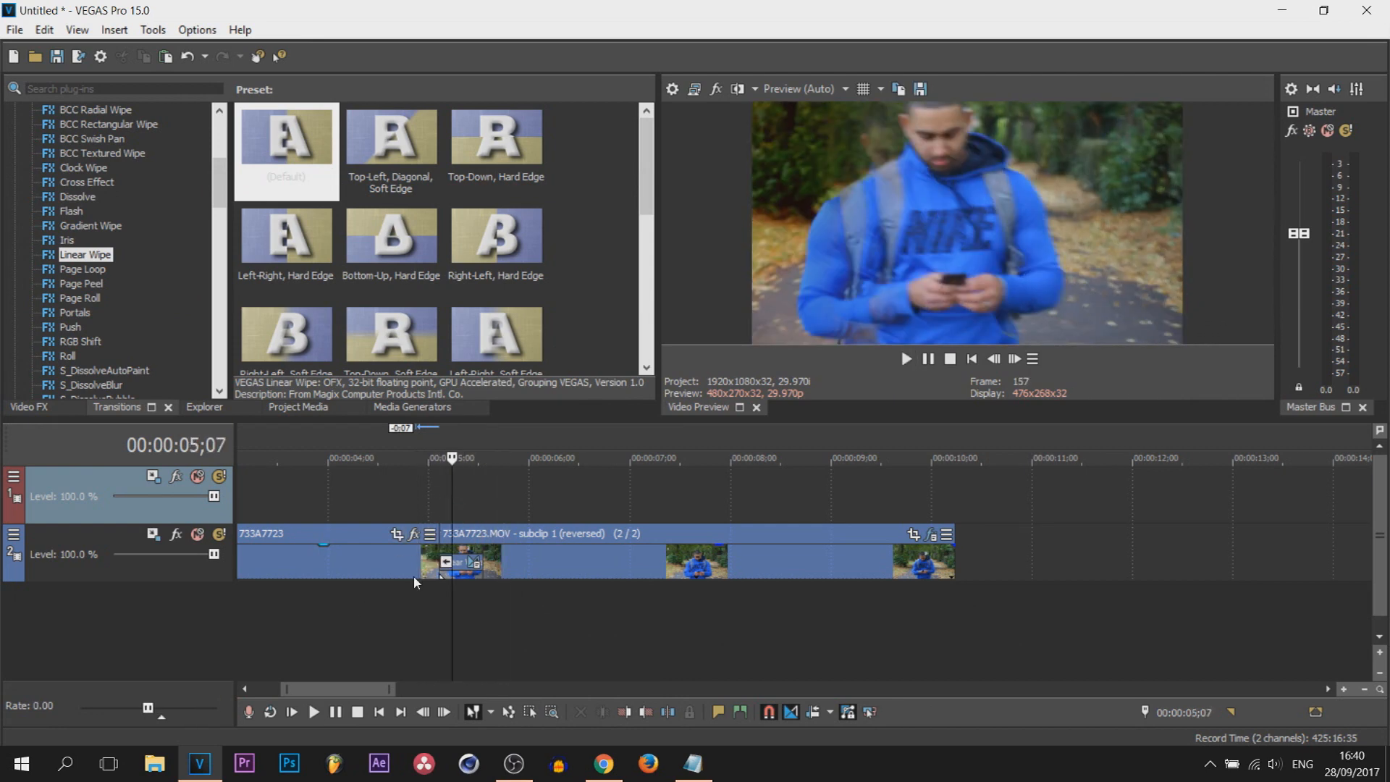
Highlight the Bottom-Left, Diagonal, Soft Edge Linear Wipe preset
scroll("down", 3)
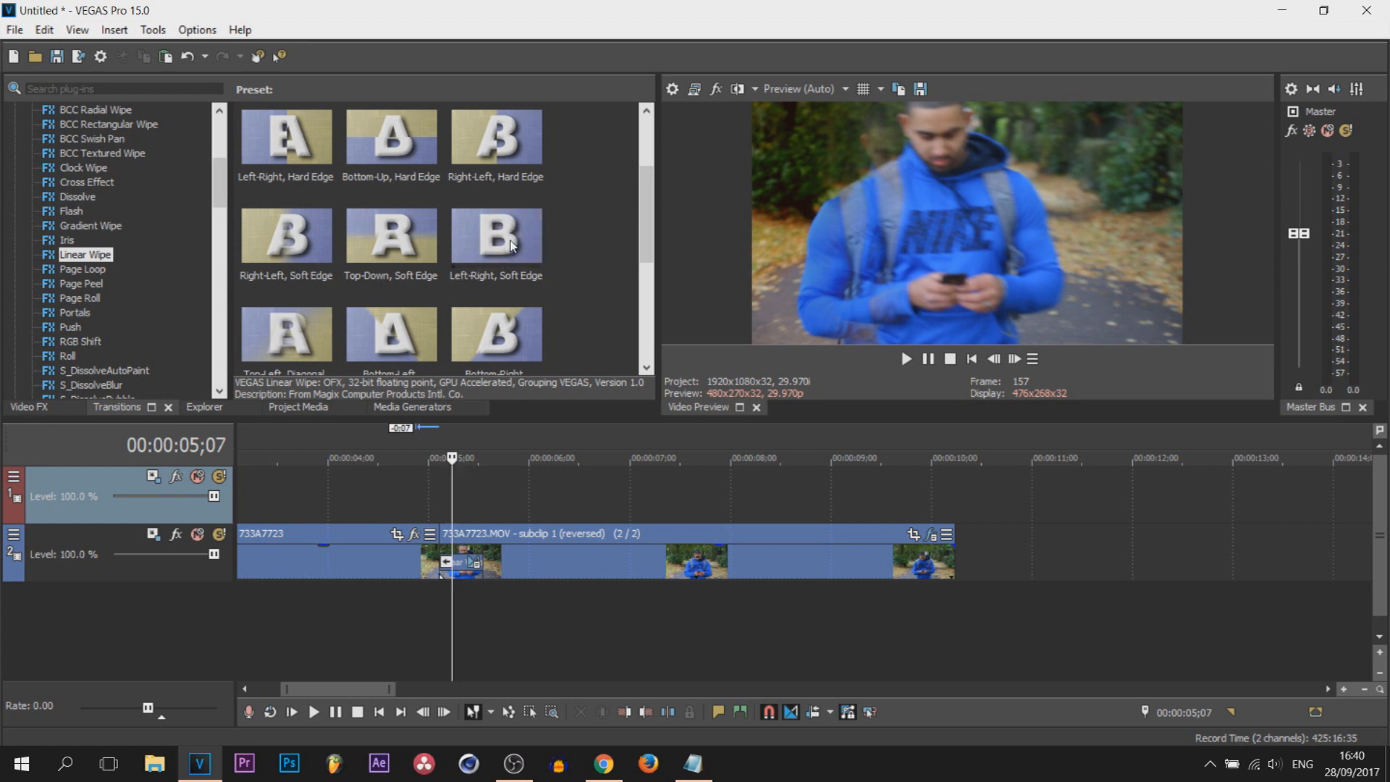
scroll("down", 3)
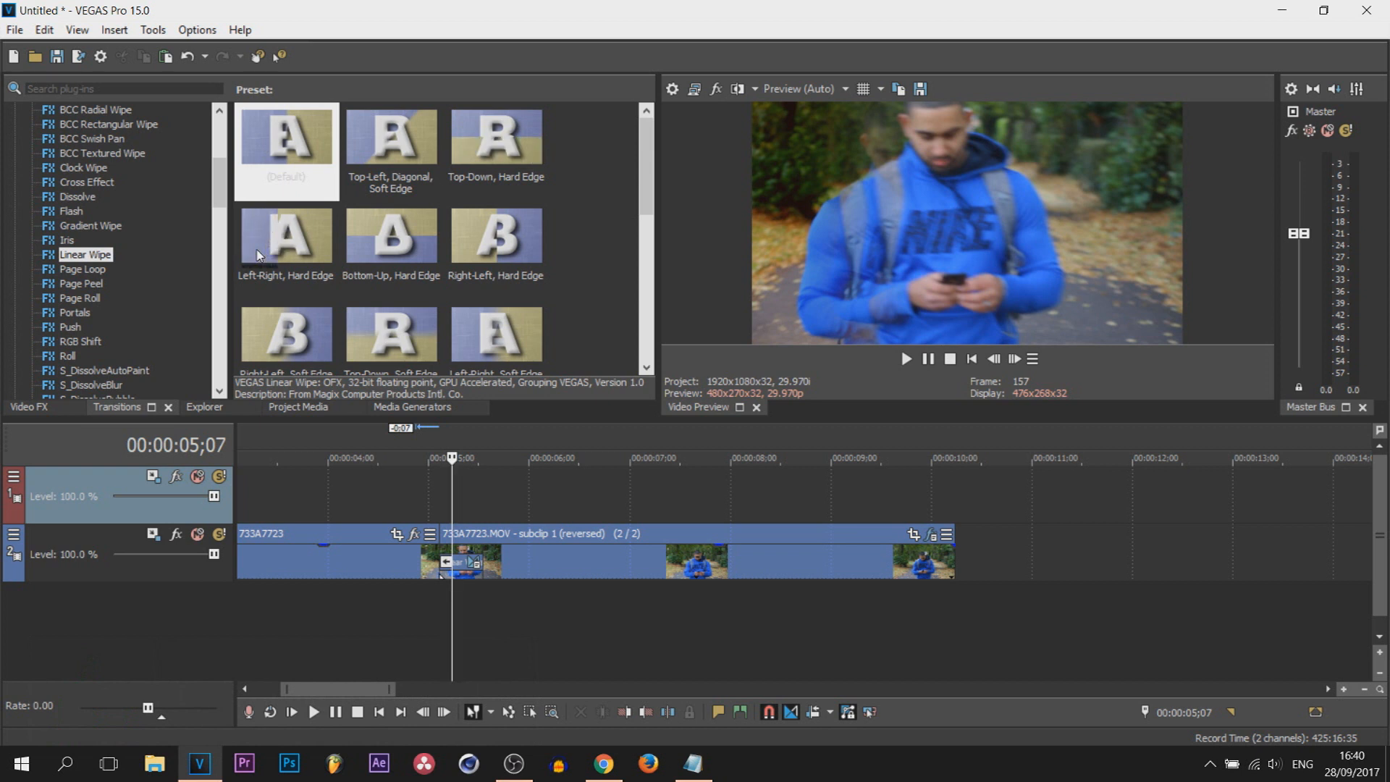
mouse_move(501, 343)
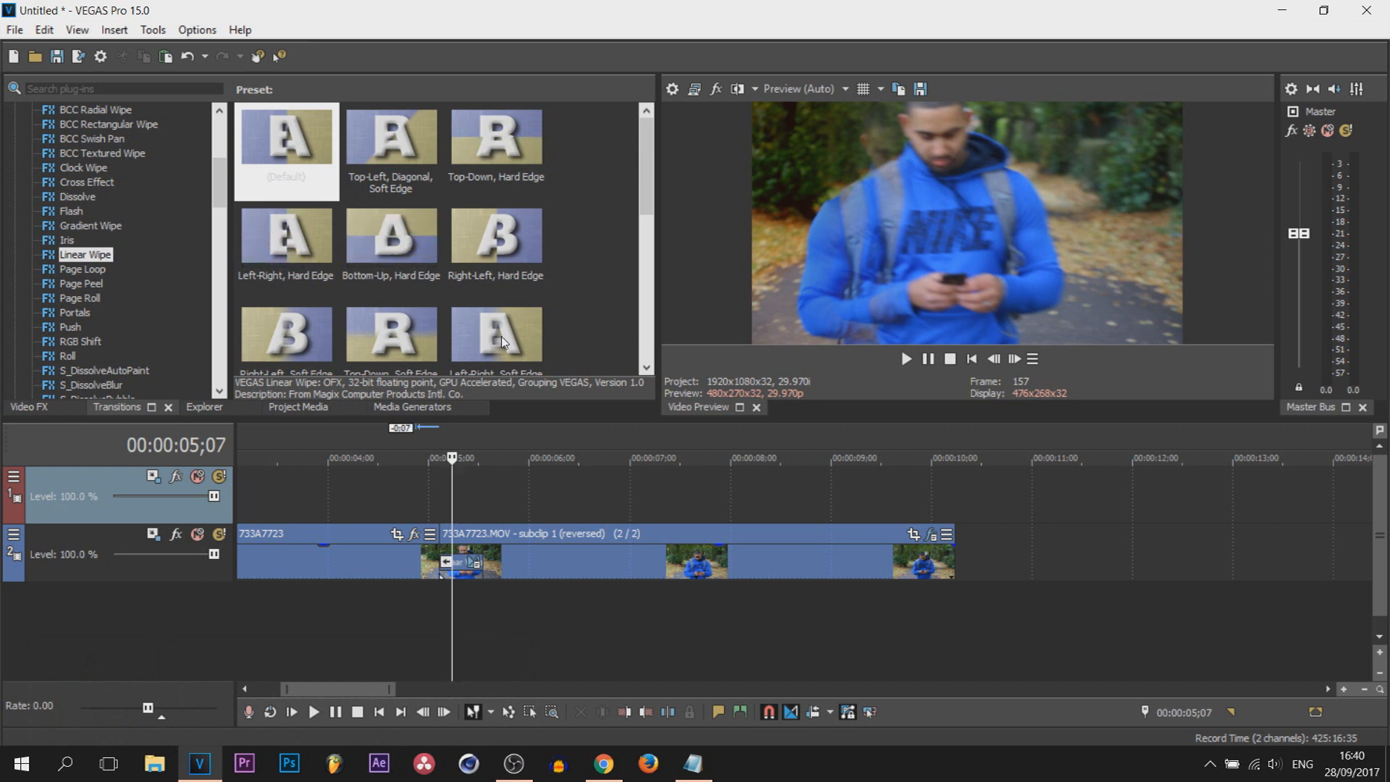
scroll("down", 3)
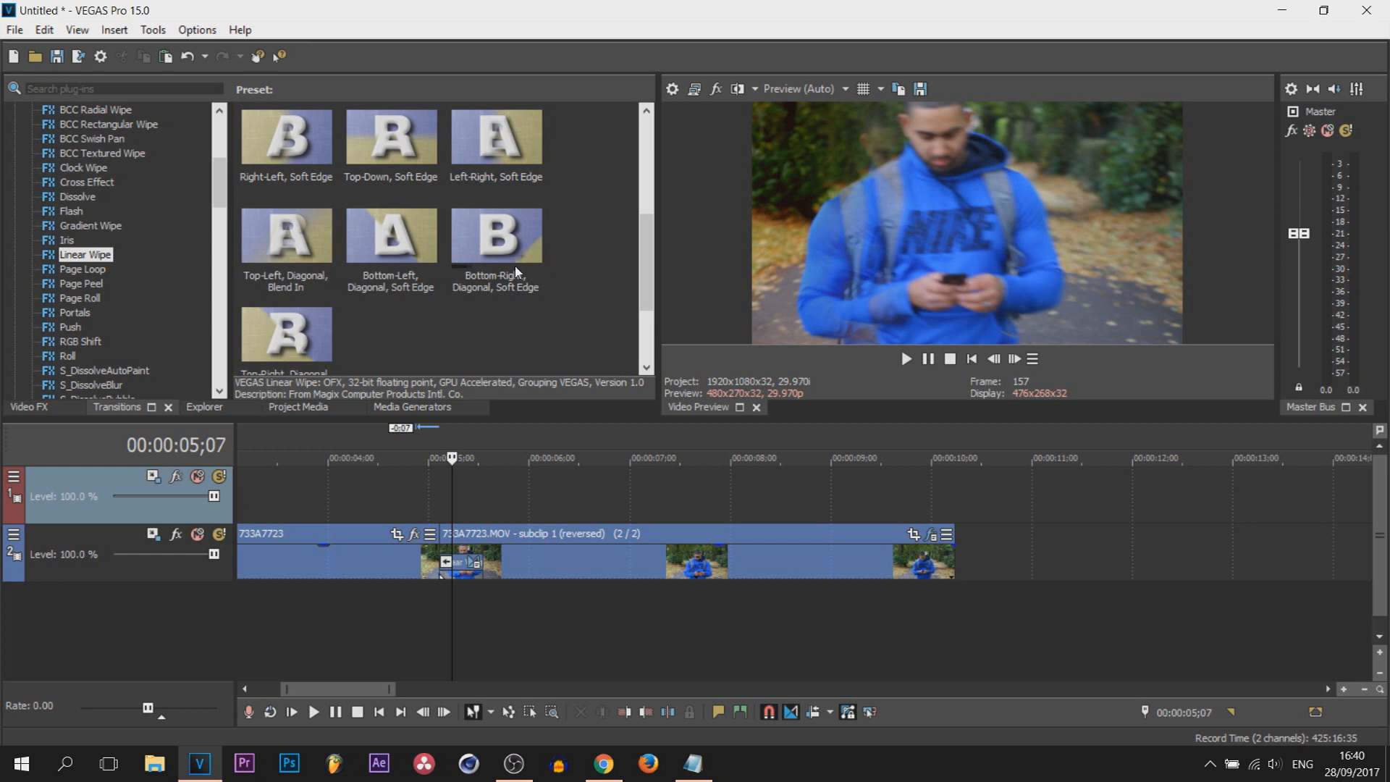
mouse_move(402, 240)
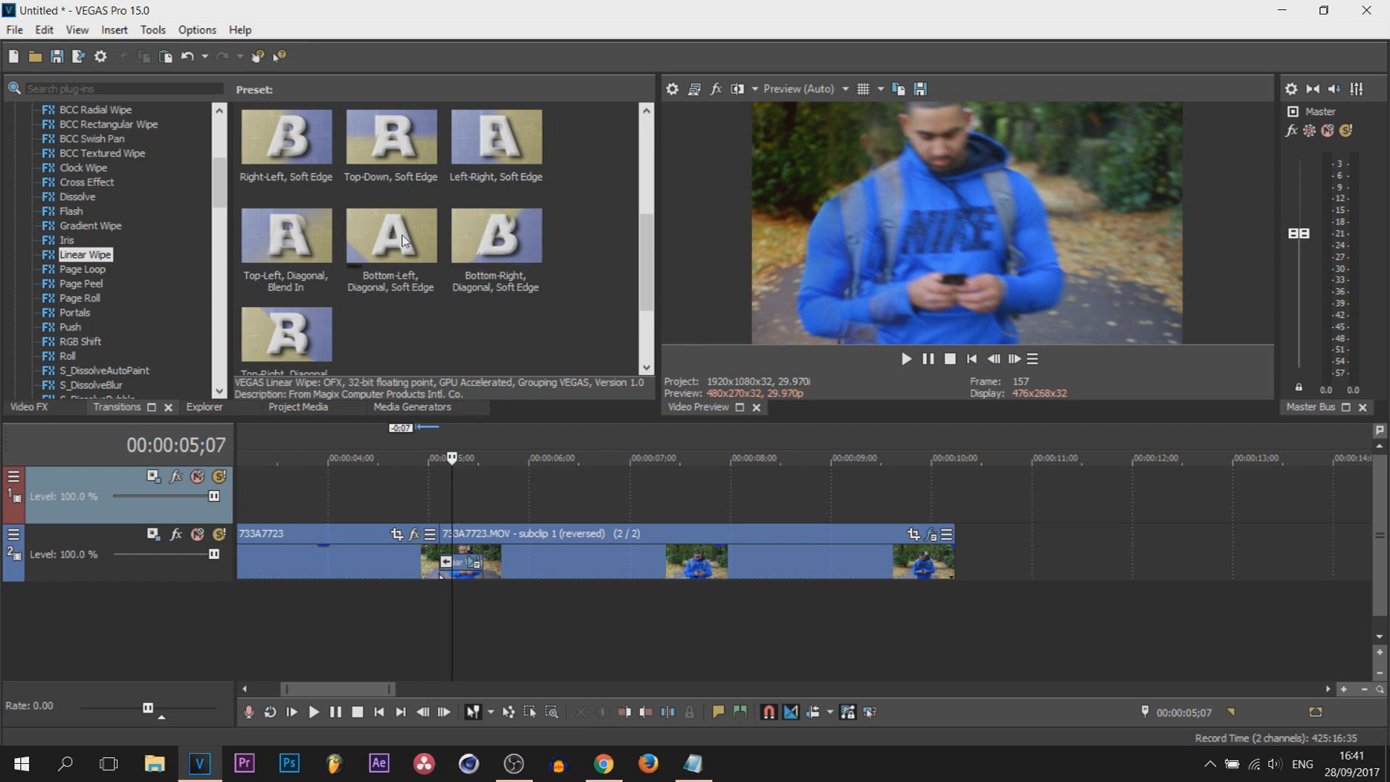
left_click(391, 235)
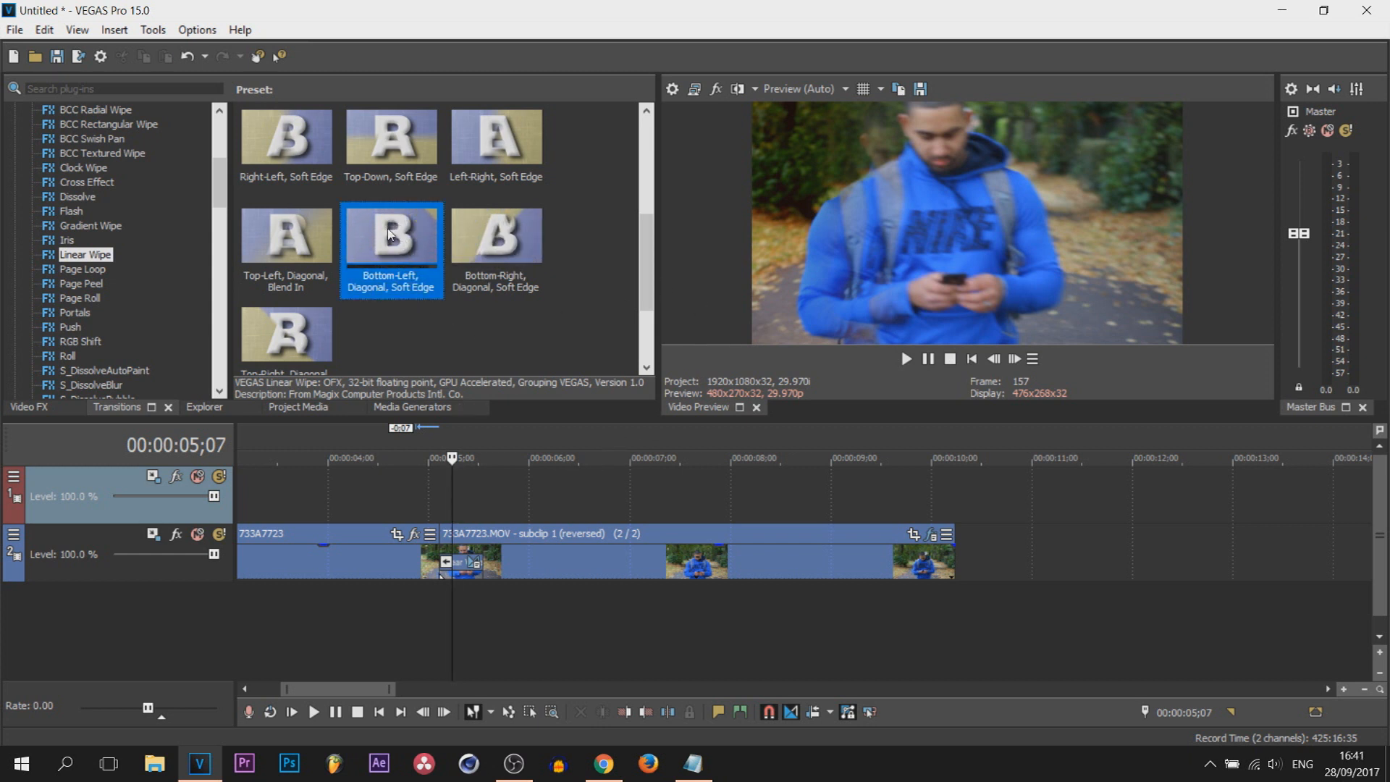